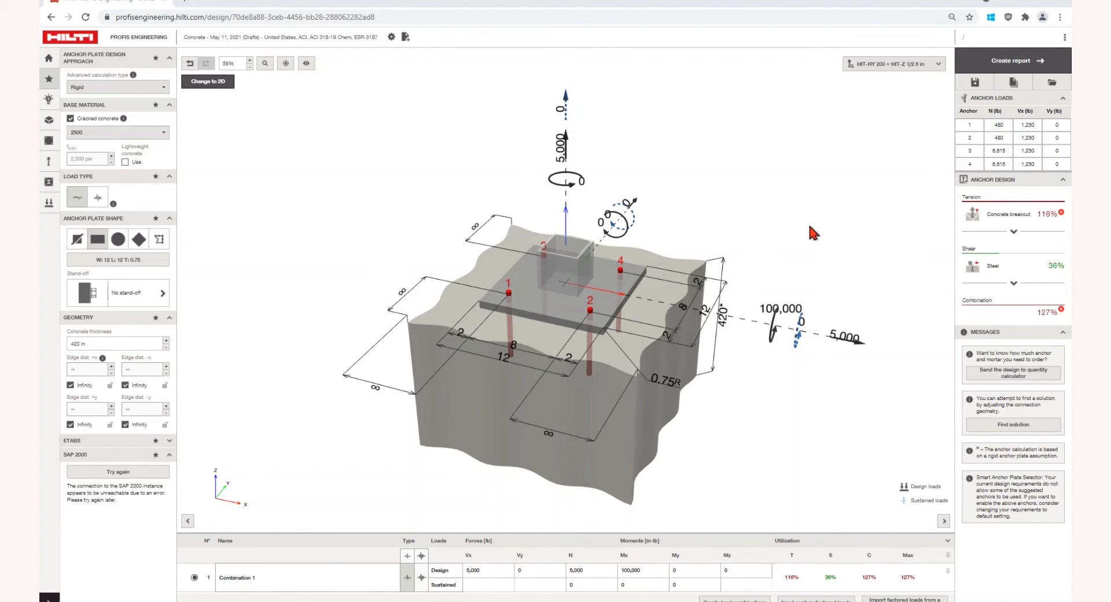
pyautogui.moveTo(888, 181)
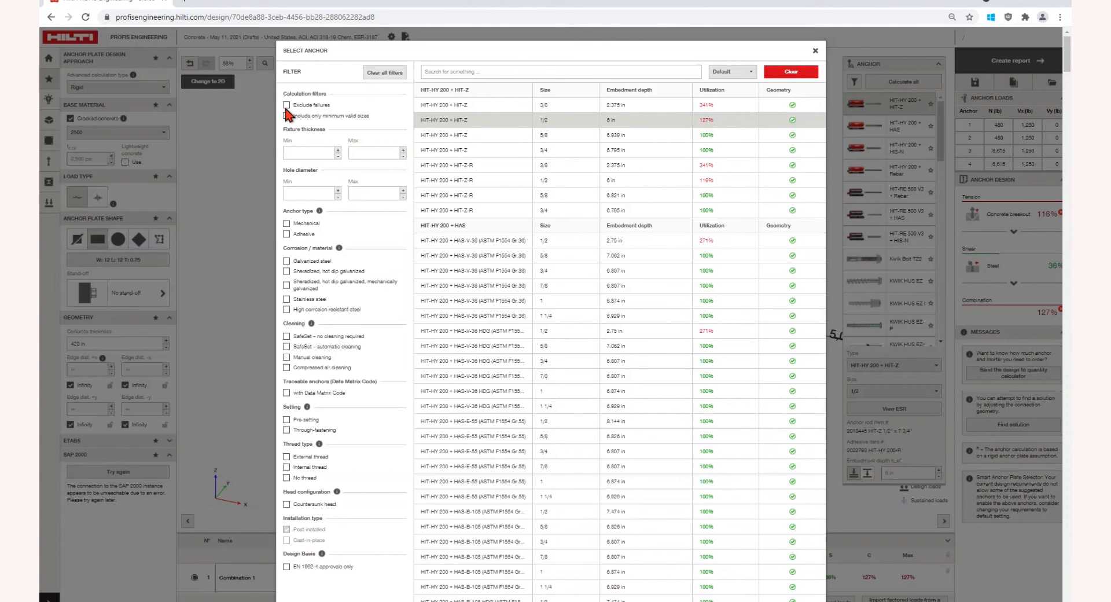
# Step: Filter anchors to passing mechanical stainless-steel types so HDA-PR governs, then go to the Smart Anchor Plate Selector
pyautogui.click(288, 106)
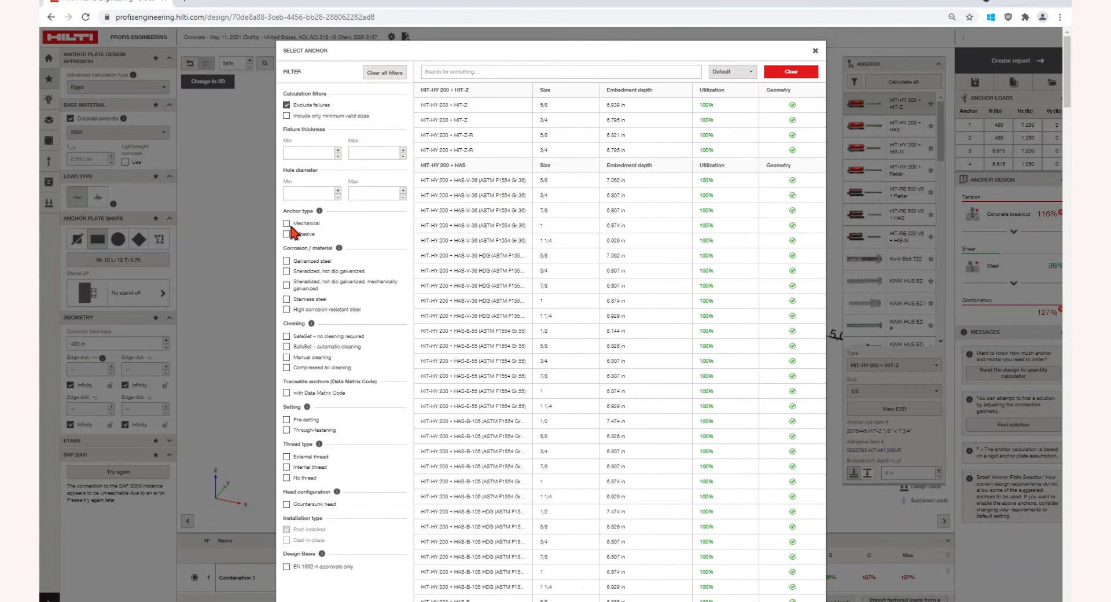
pyautogui.click(292, 224)
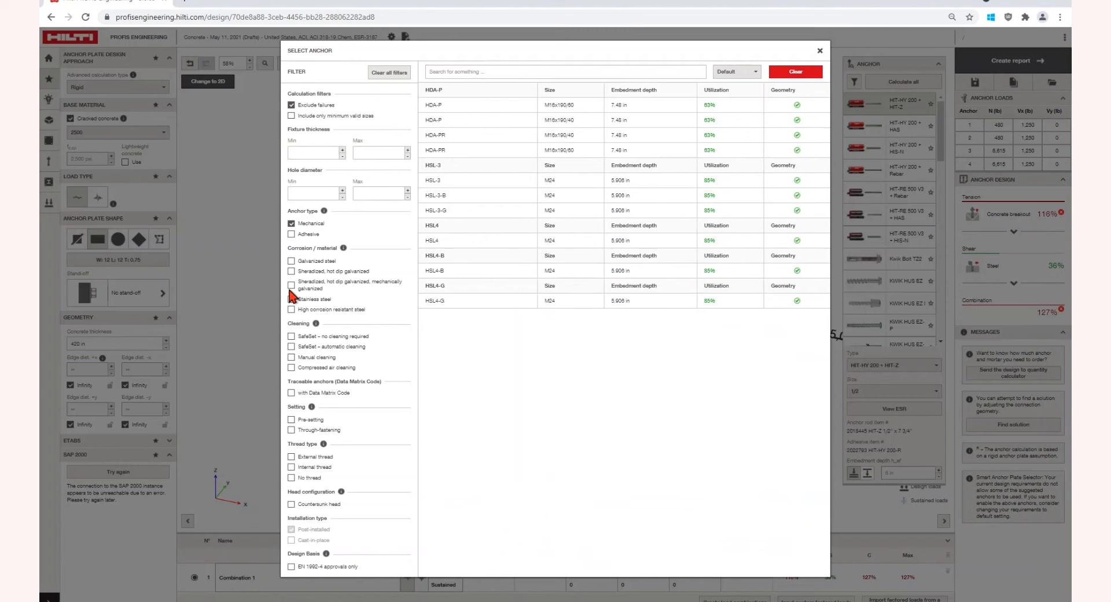
pyautogui.click(292, 298)
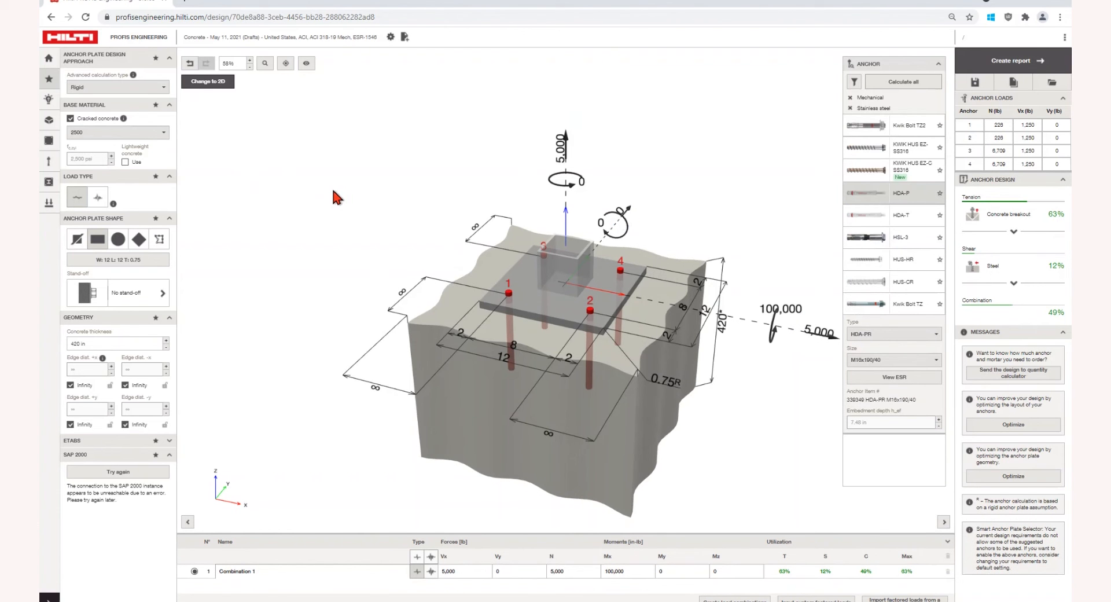
pyautogui.moveTo(49, 106)
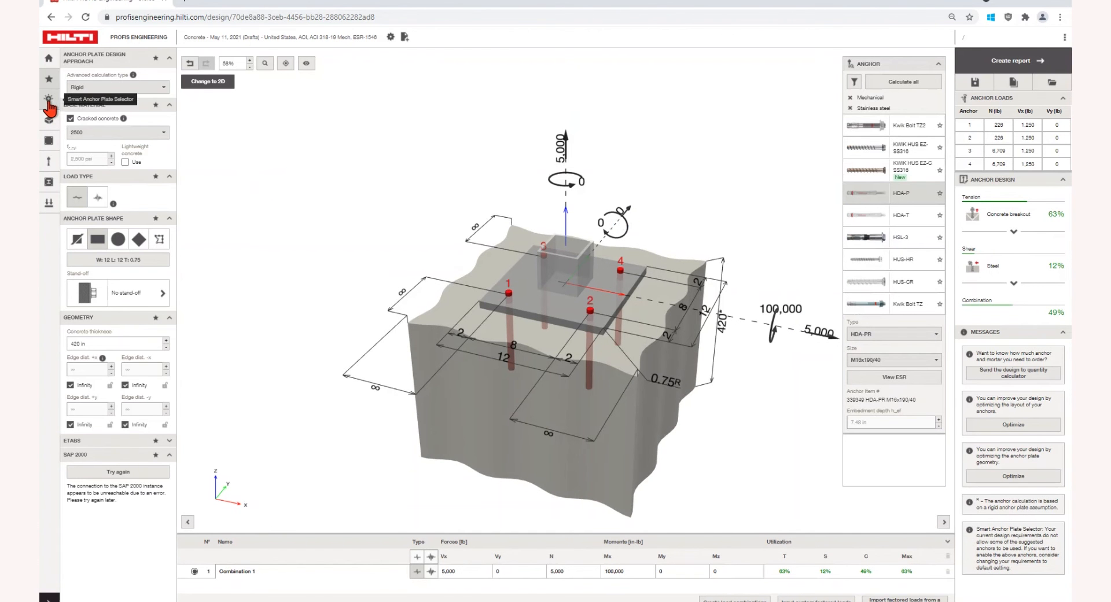
pyautogui.click(49, 106)
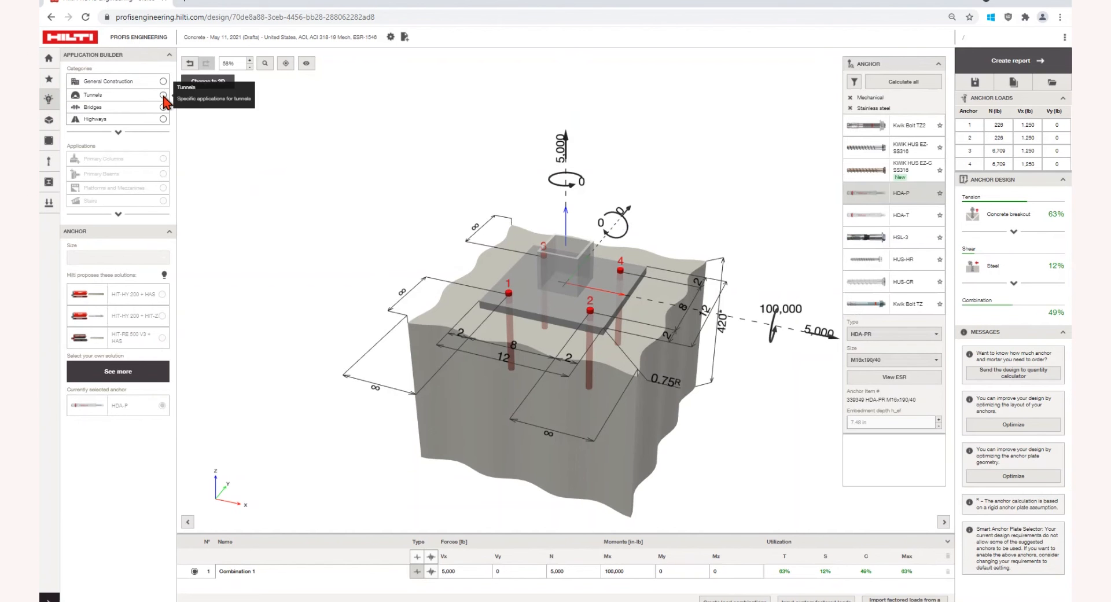
# Step: Choose Tunnels with Jetfan Supports and bring up the overview of Hilti's proposed solutions
pyautogui.click(163, 94)
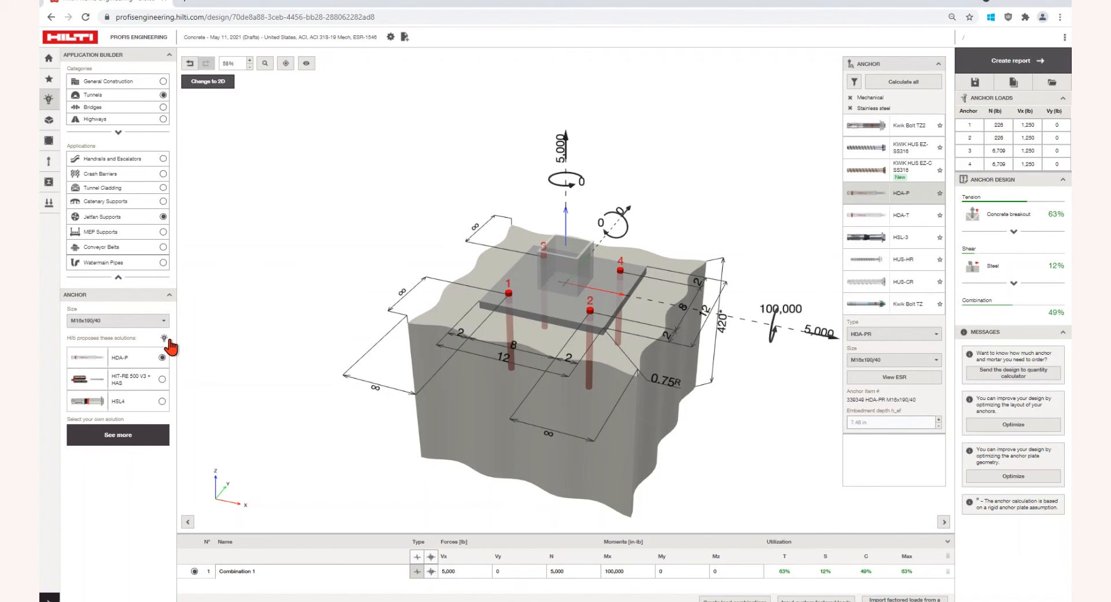
pyautogui.click(162, 339)
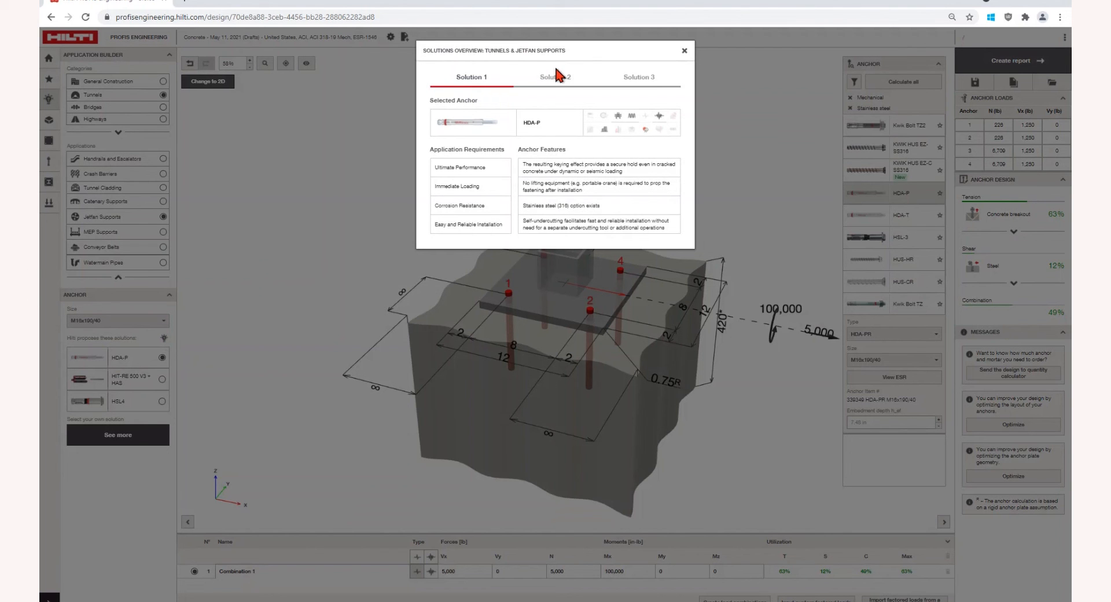
# Step: Browse Solution 2 (HIT-RE 500 V3 + HAS) and Solution 3 (HSL4), then close the overview
pyautogui.click(556, 76)
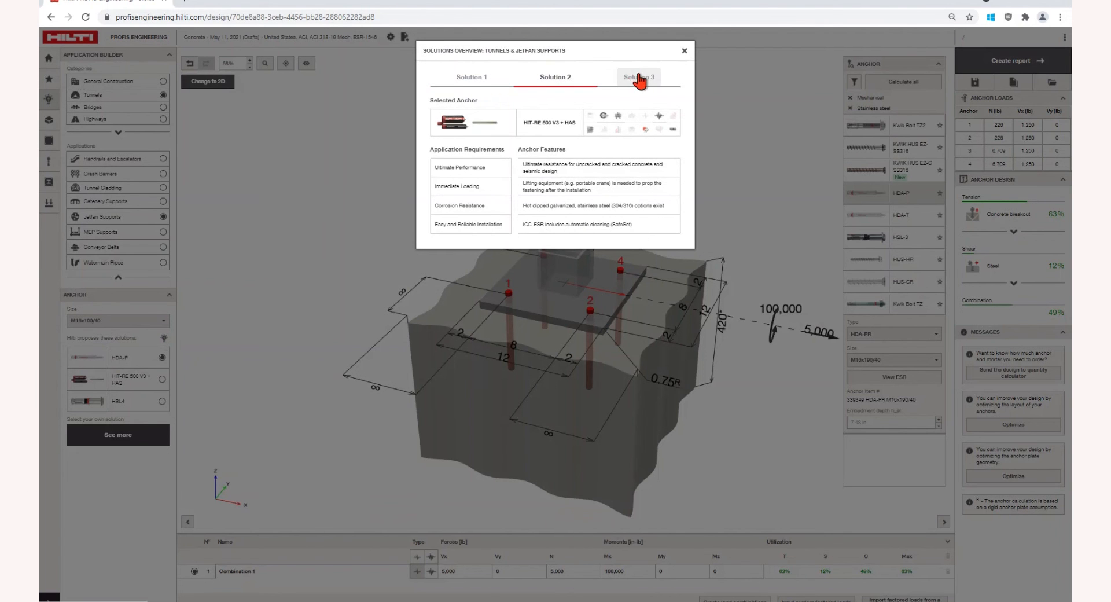
pyautogui.click(637, 77)
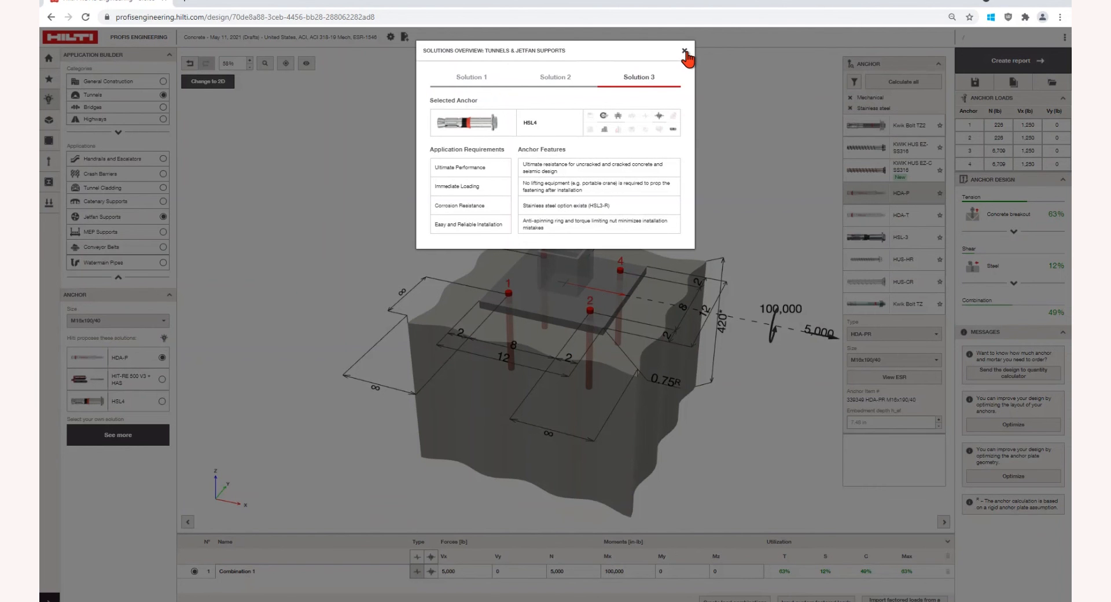
pyautogui.click(684, 52)
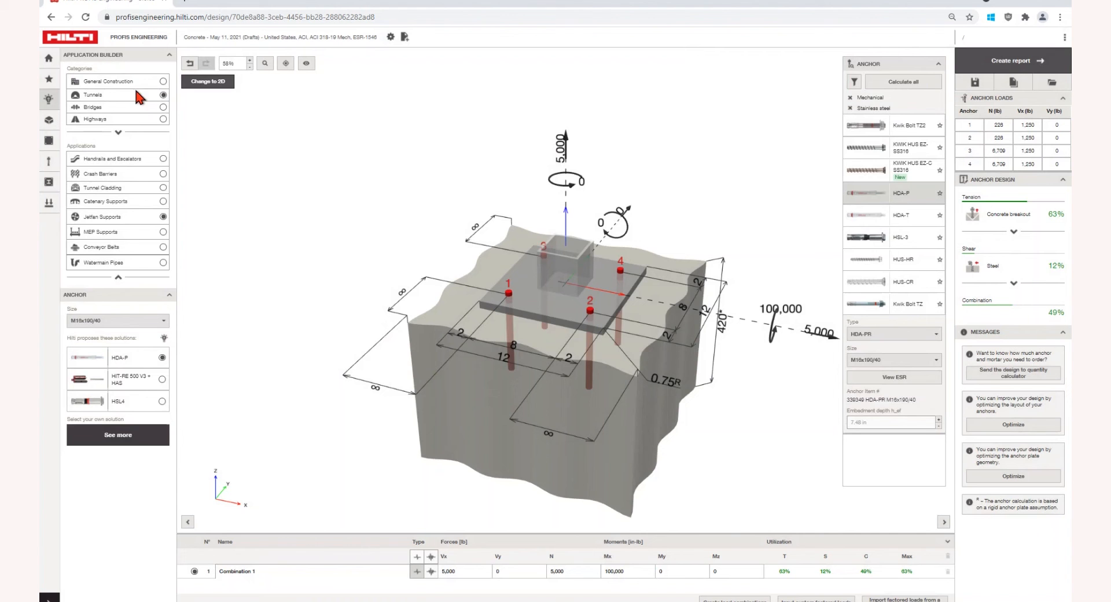
pyautogui.moveTo(119, 134)
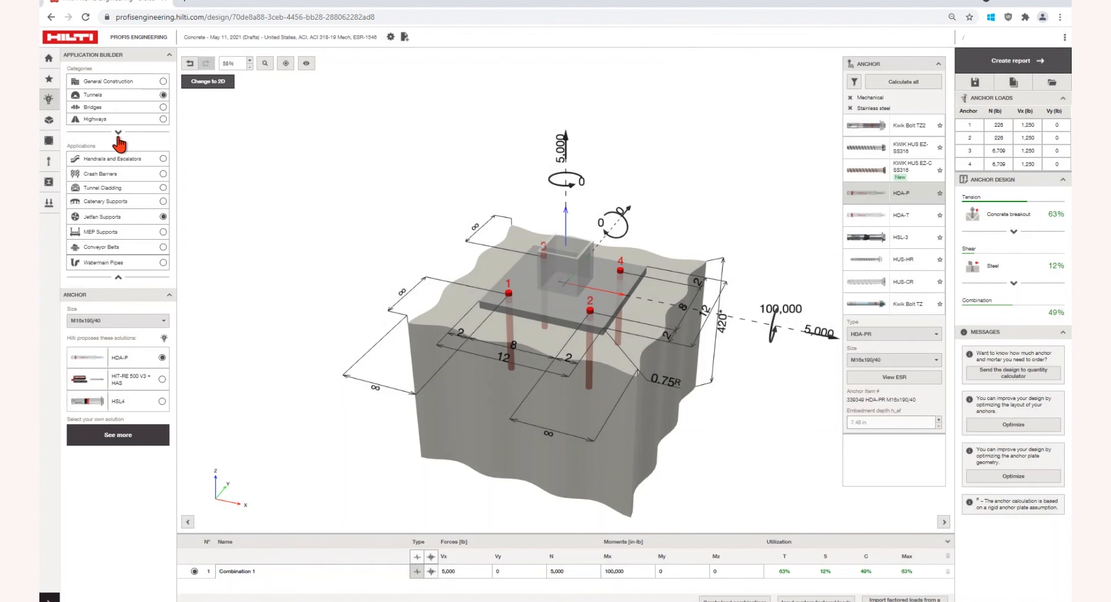
# Step: Expand the full category list showing Railways, Nuclear Power Plants, Industrial Facilities and Oil and Gas
pyautogui.click(119, 133)
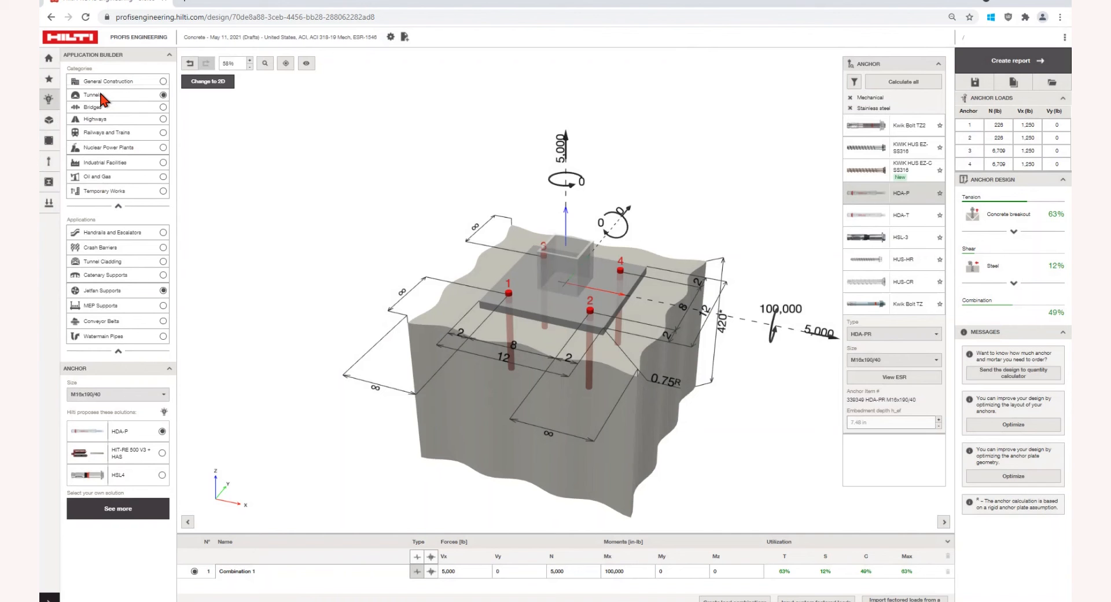
pyautogui.moveTo(100, 148)
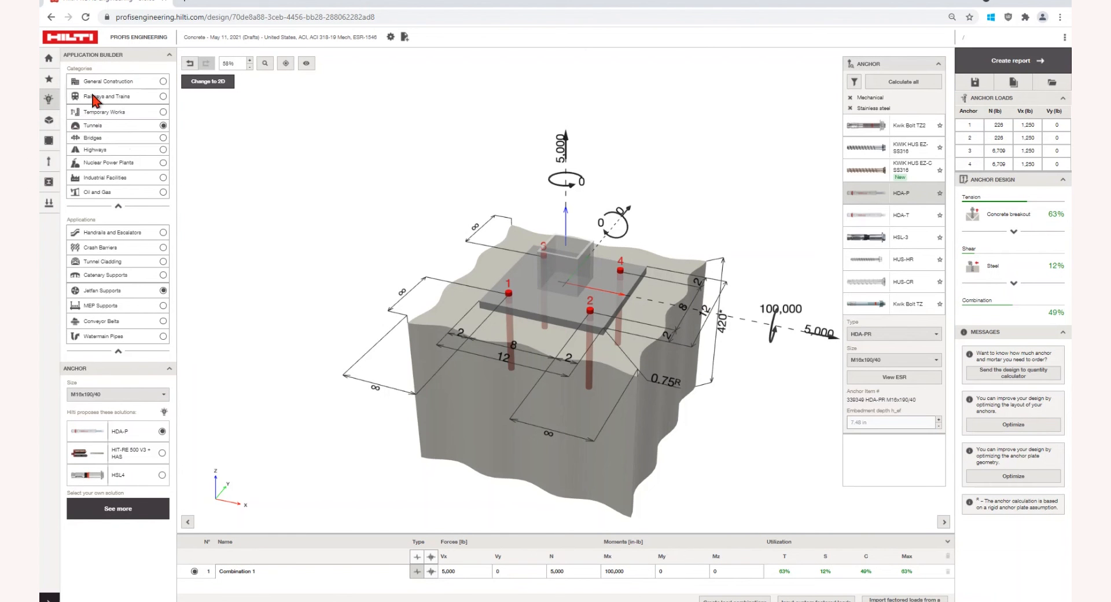
pyautogui.moveTo(99, 321)
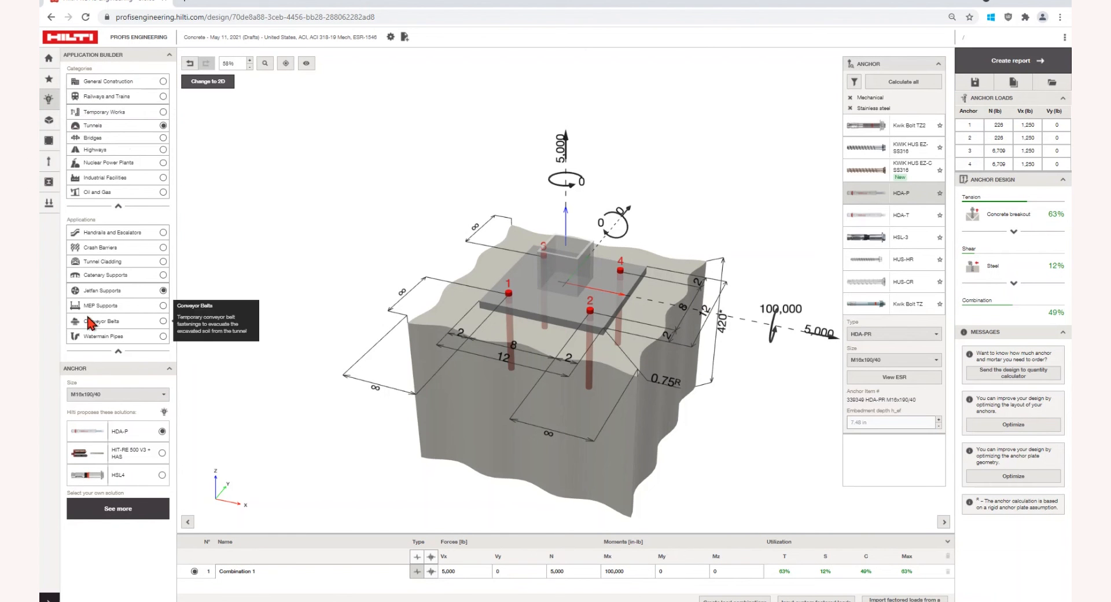